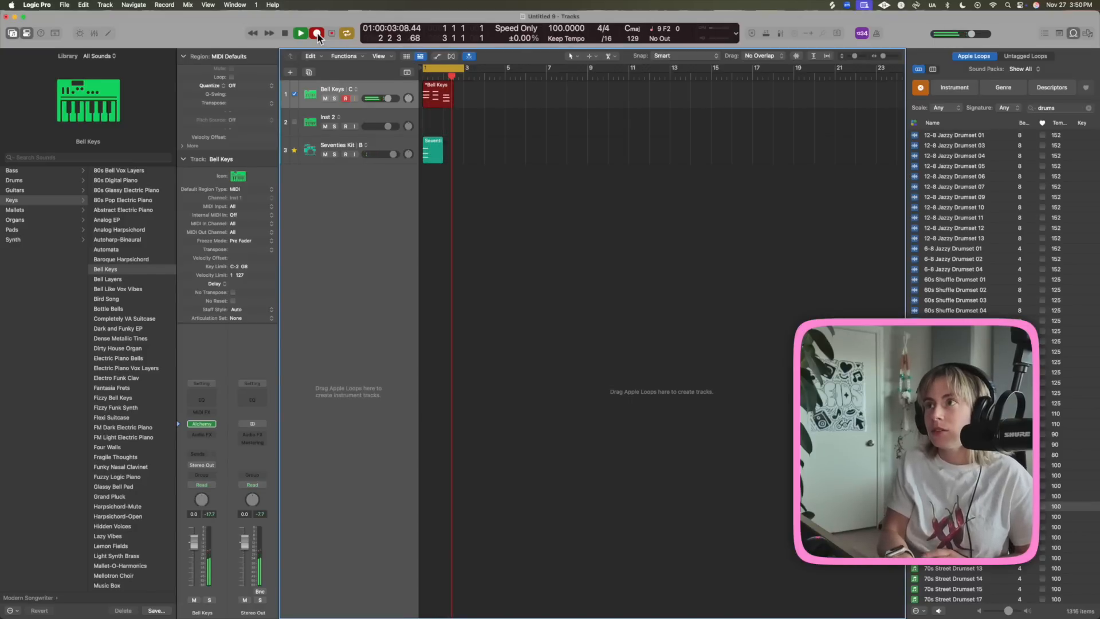
Stop recording, leaving a short MIDI region at the start of the Bell Keys track.
click(316, 32)
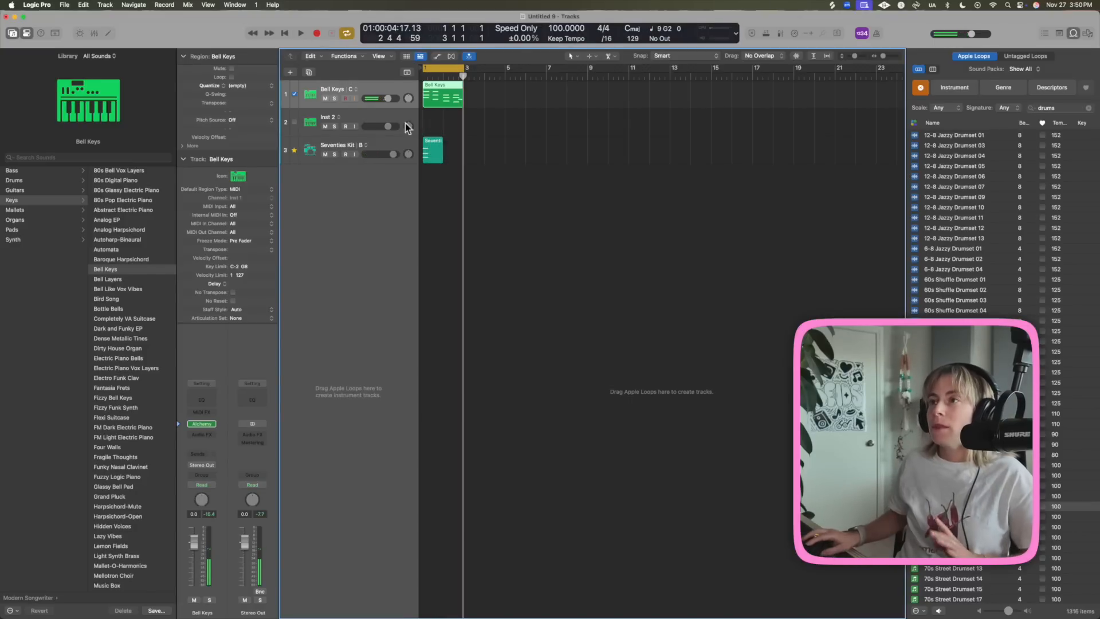